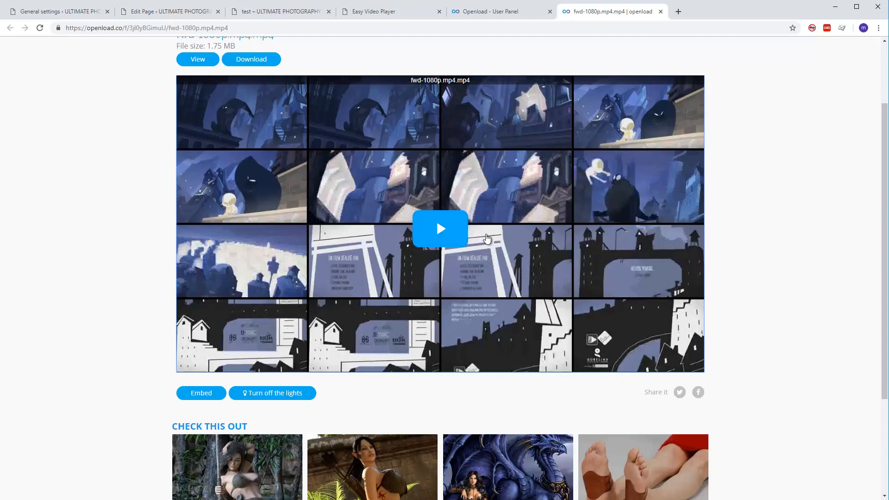
{"action": "mouse_move", "coordinate": [773, 141]}
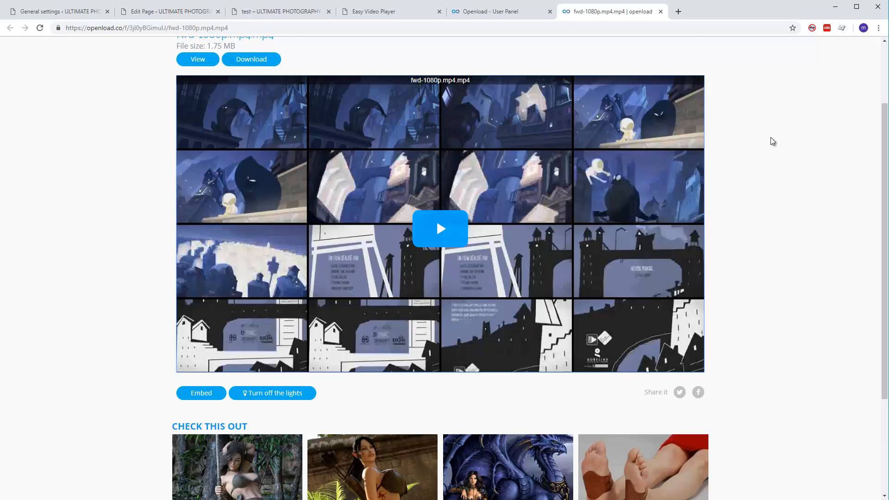
{"action": "mouse_move", "coordinate": [398, 143]}
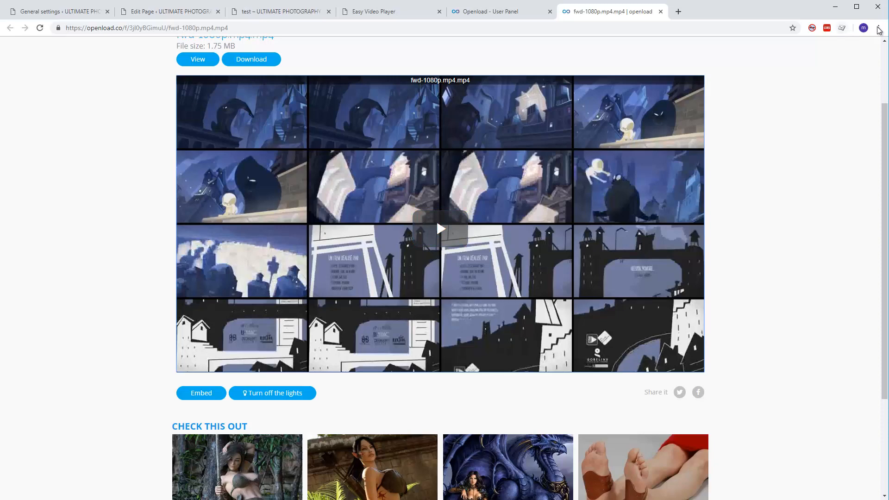
Dock Chrome's developer tools beside the Openload fwd-1080p.mp4 page.
{"action": "left_click", "coordinate": [878, 26]}
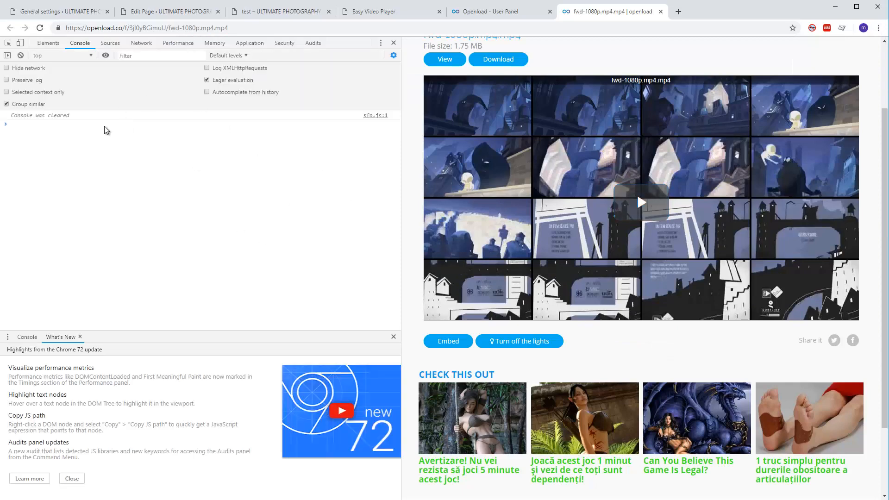
Show the Elements tree in DevTools and start the Openload video playing.
{"action": "left_click", "coordinate": [47, 42]}
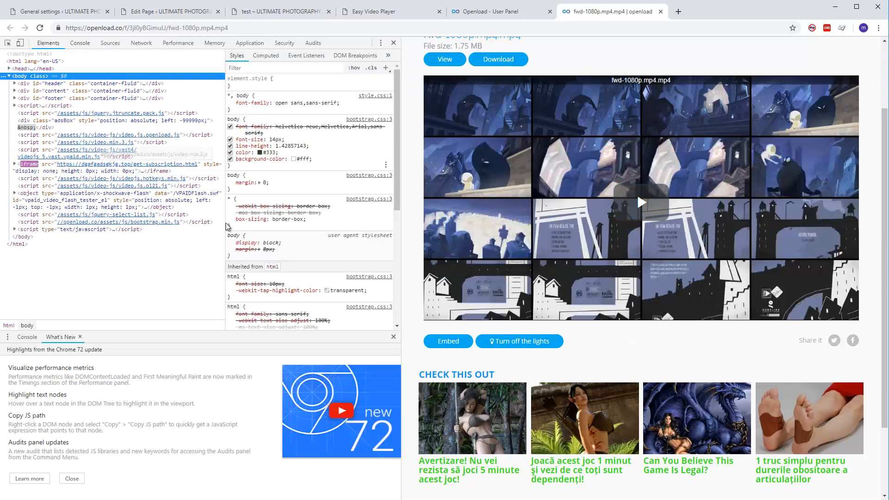
{"action": "mouse_move", "coordinate": [641, 203]}
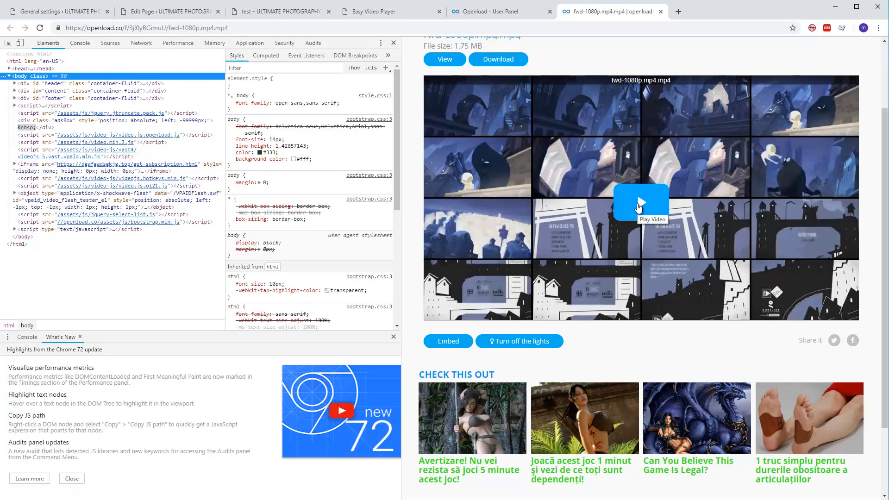
{"action": "left_click", "coordinate": [640, 204]}
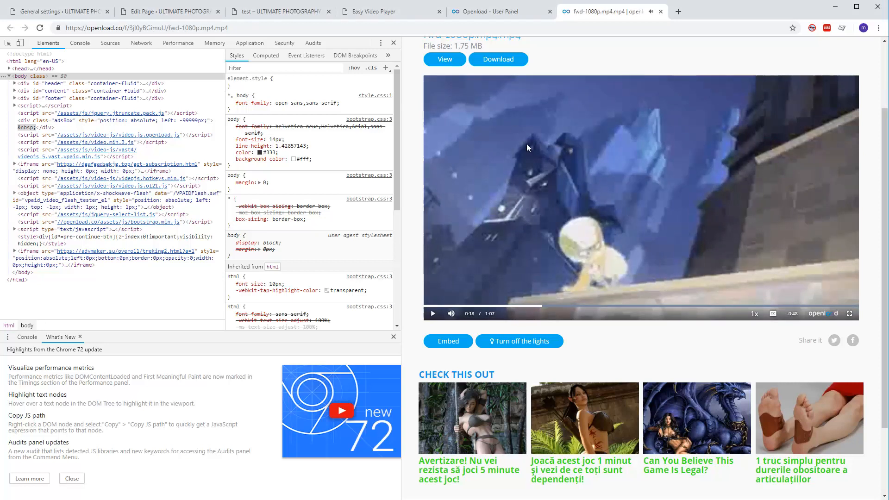
{"action": "mouse_move", "coordinate": [8, 43]}
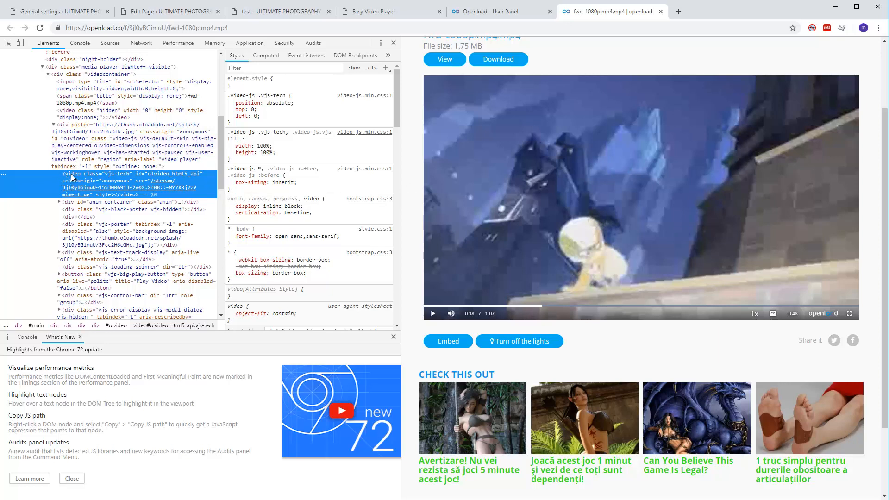
{"action": "mouse_move", "coordinate": [144, 198]}
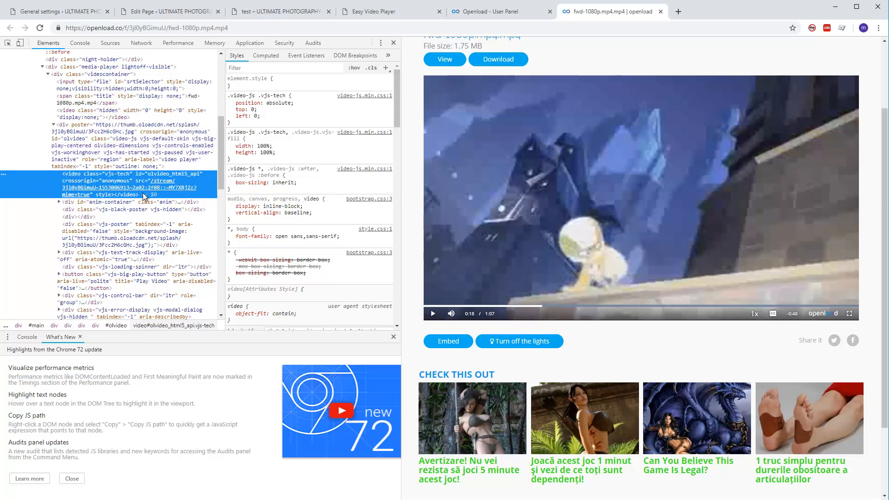
{"action": "mouse_move", "coordinate": [146, 185]}
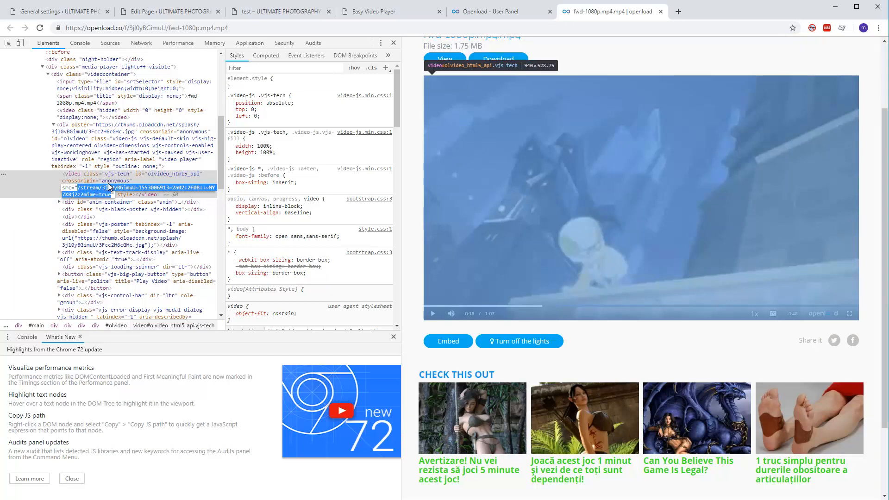
{"action": "mouse_move", "coordinate": [278, 11]}
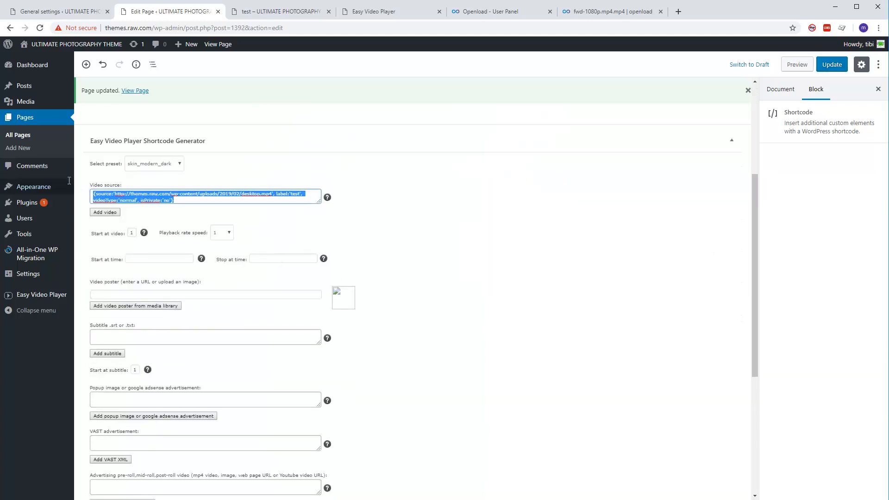
Clear the old source and begin a new video labelled 'test' with encryption off and the stream path as source.
{"action": "key", "text": "Delete"}
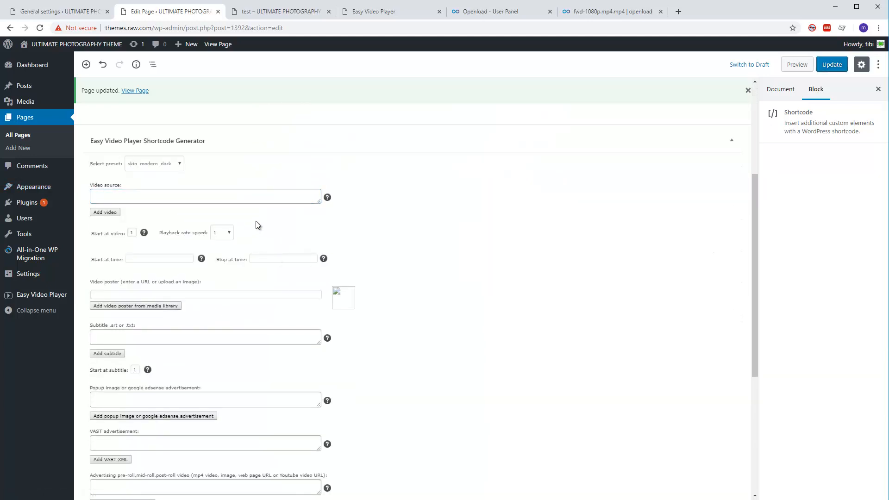
{"action": "left_click", "coordinate": [105, 211]}
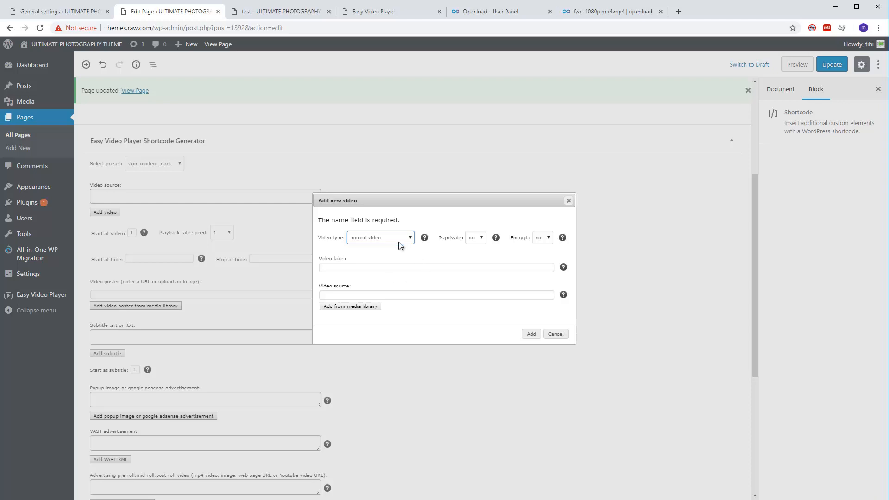
{"action": "type", "text": "test"}
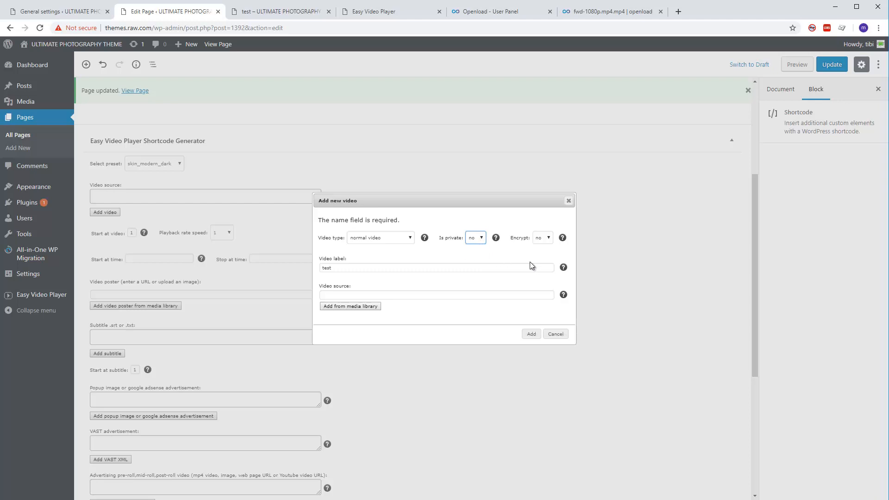
{"action": "left_click", "coordinate": [542, 238]}
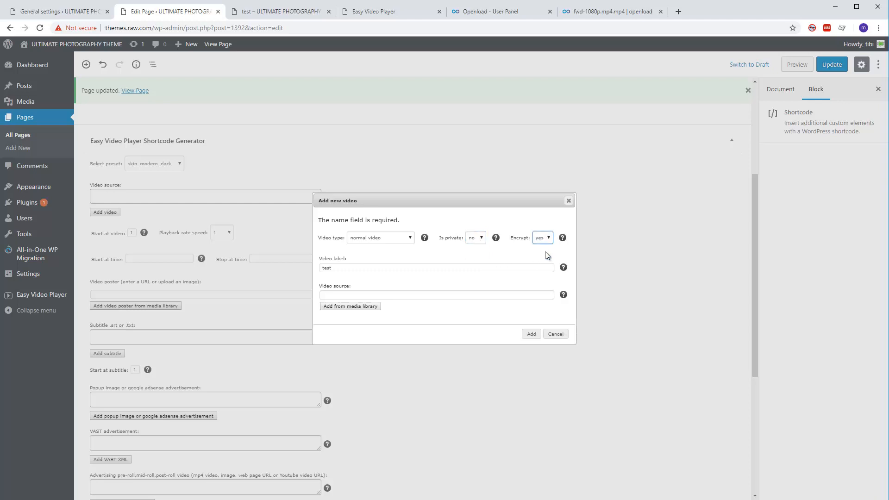
{"action": "left_click", "coordinate": [542, 238]}
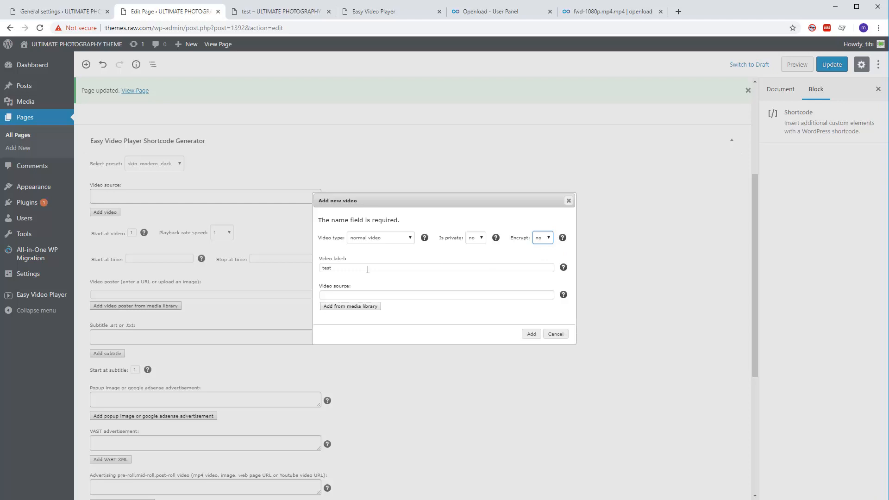
{"action": "left_click", "coordinate": [436, 294]}
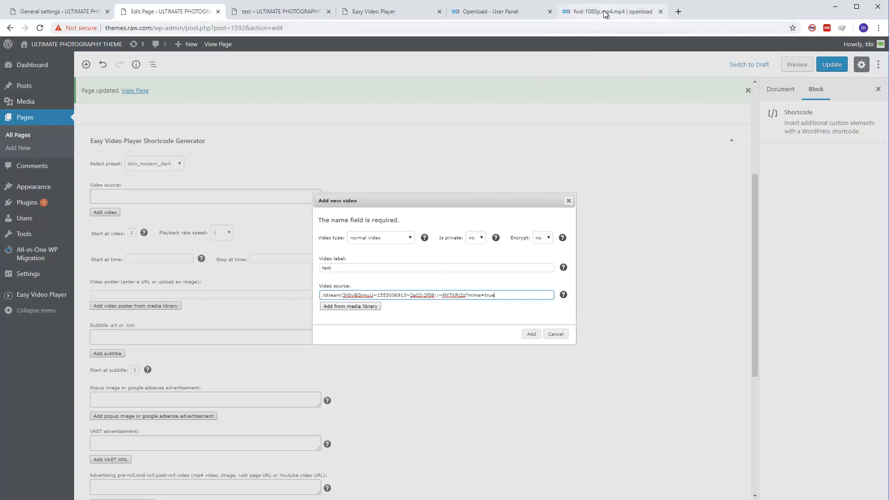
Complete the stream URL with the .mp4 ending and add the 'test' video to the player's sources.
{"action": "left_click", "coordinate": [609, 11]}
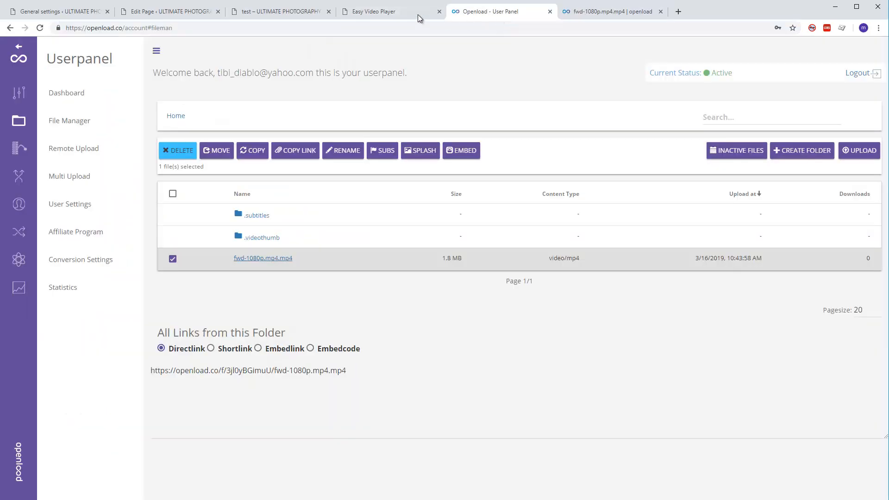
{"action": "left_click", "coordinate": [167, 11]}
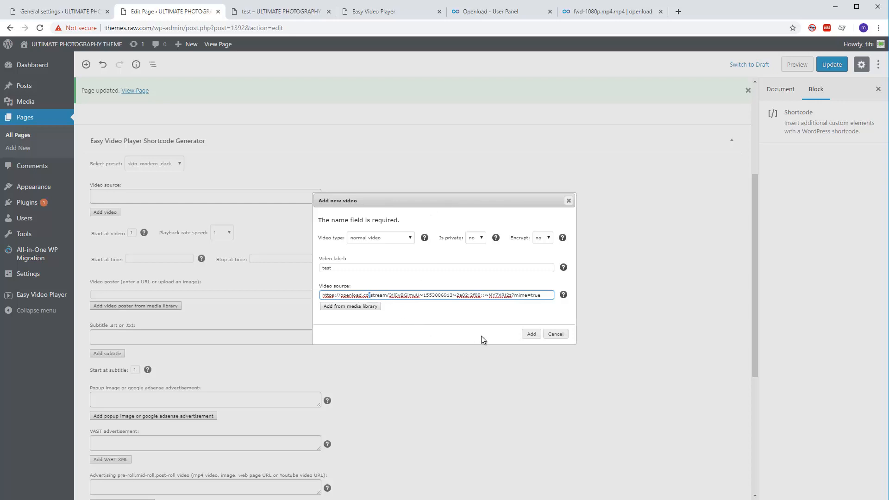
{"action": "mouse_move", "coordinate": [416, 315]}
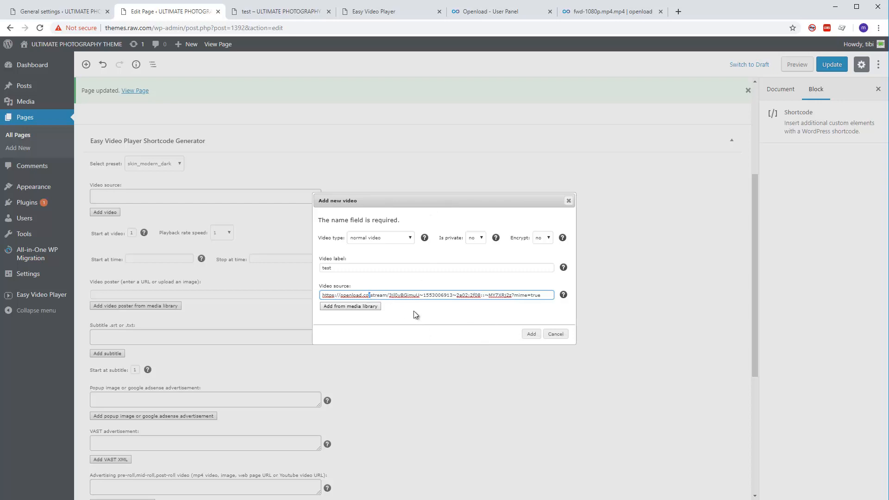
{"action": "mouse_move", "coordinate": [527, 342]}
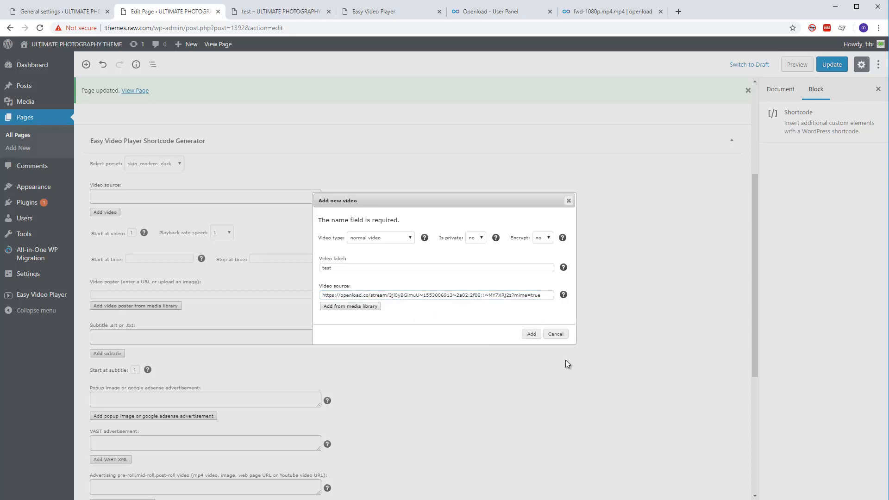
{"action": "left_click", "coordinate": [436, 294]}
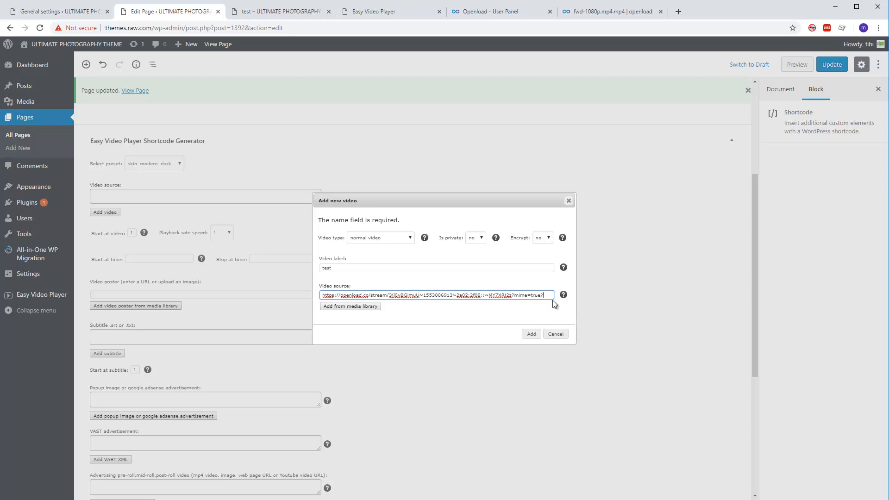
{"action": "type", "text": "mp4"}
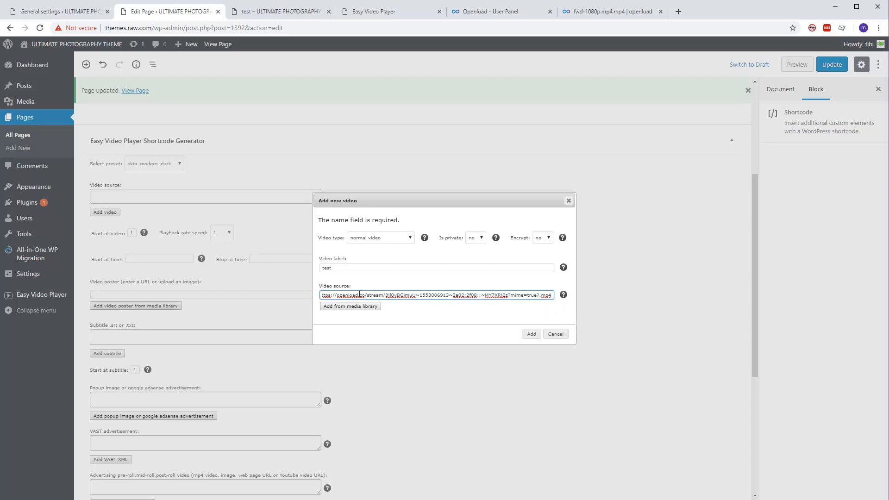
{"action": "left_click", "coordinate": [530, 333]}
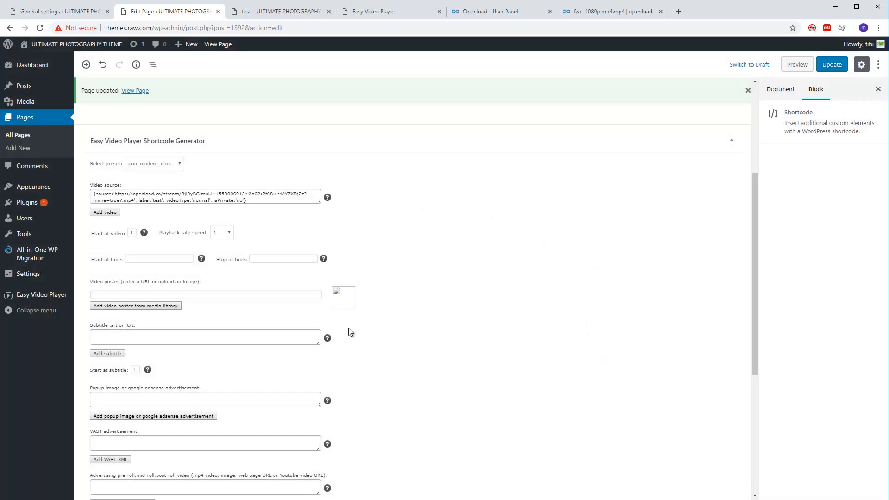
Delete the leftover Thumbnails preview URL from the generated shortcode settings.
{"action": "scroll", "scroll_direction": "down", "scroll_amount": 3}
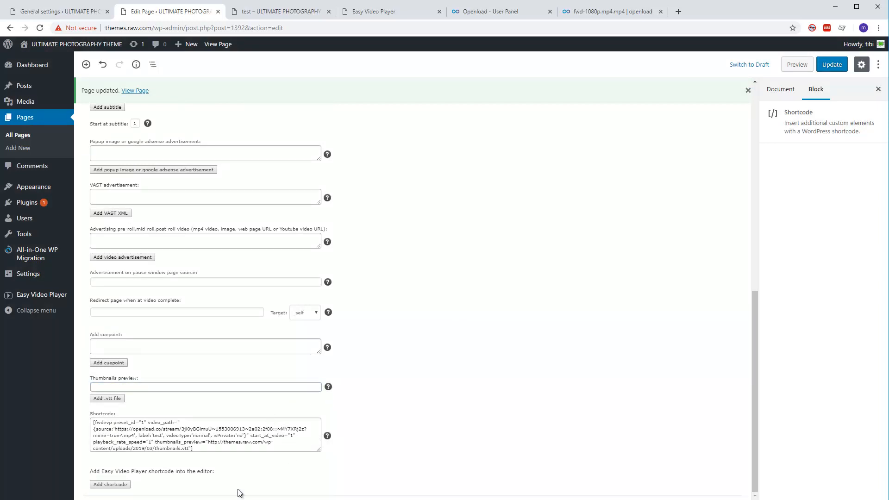
{"action": "type", "text": "d"}
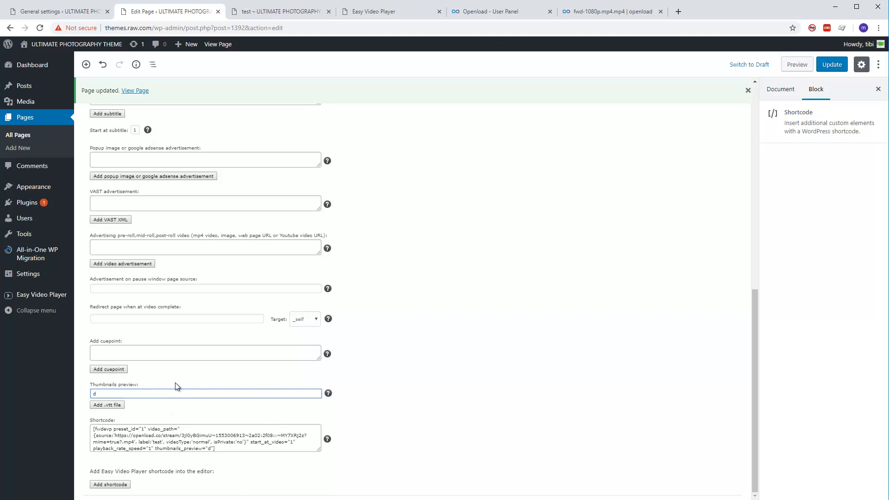
{"action": "key", "text": "Backspace"}
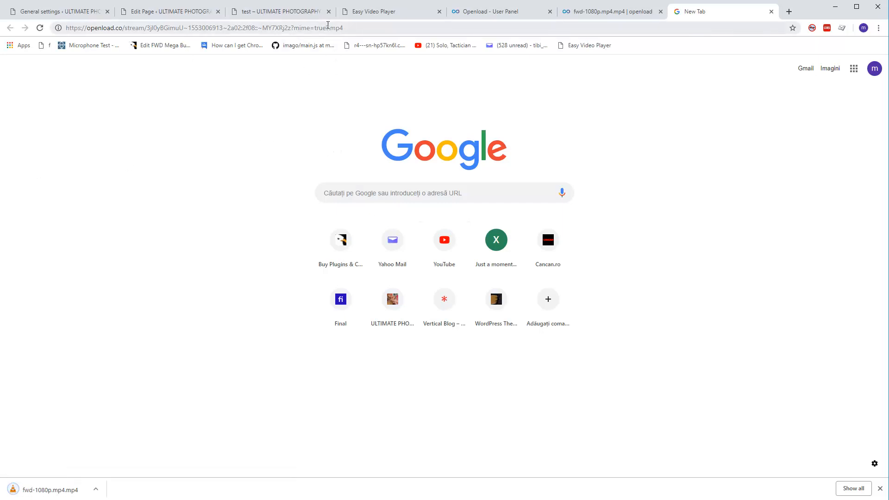
Close the blank new tab and switch to the 'test – ULTIMATE PHOTOGRAPHY' preview tab.
{"action": "left_click", "coordinate": [168, 11]}
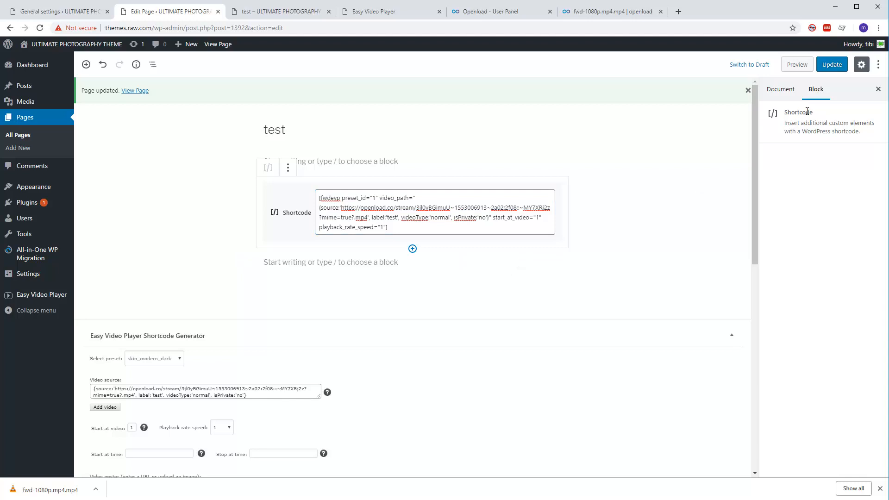
{"action": "left_click", "coordinate": [832, 64]}
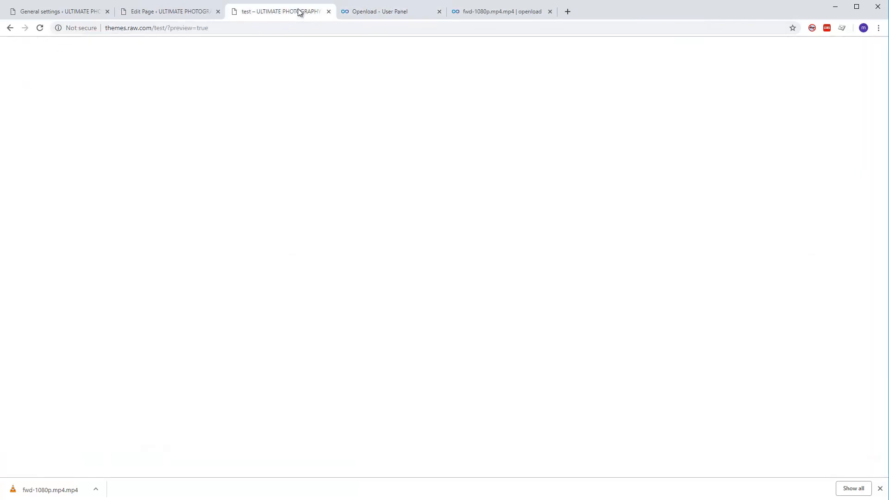
Reload the test page preview, play its Openload video, then return to the page editor.
{"action": "left_click", "coordinate": [40, 28]}
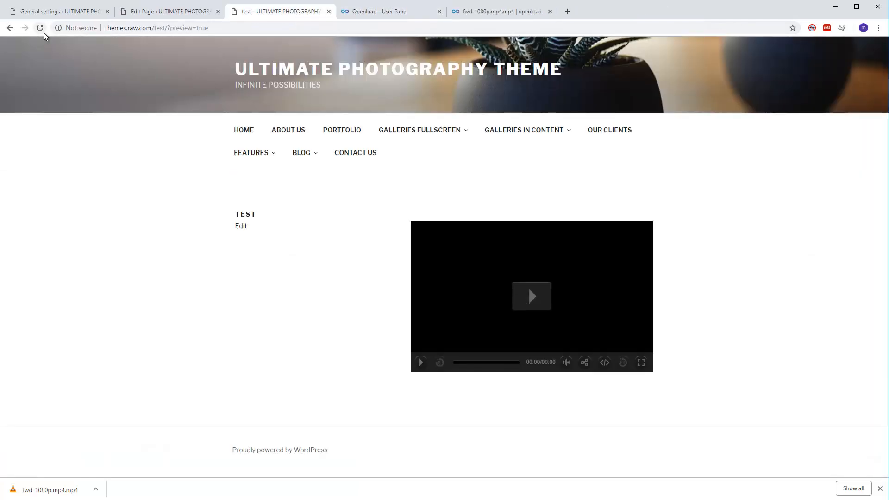
{"action": "mouse_move", "coordinate": [519, 307]}
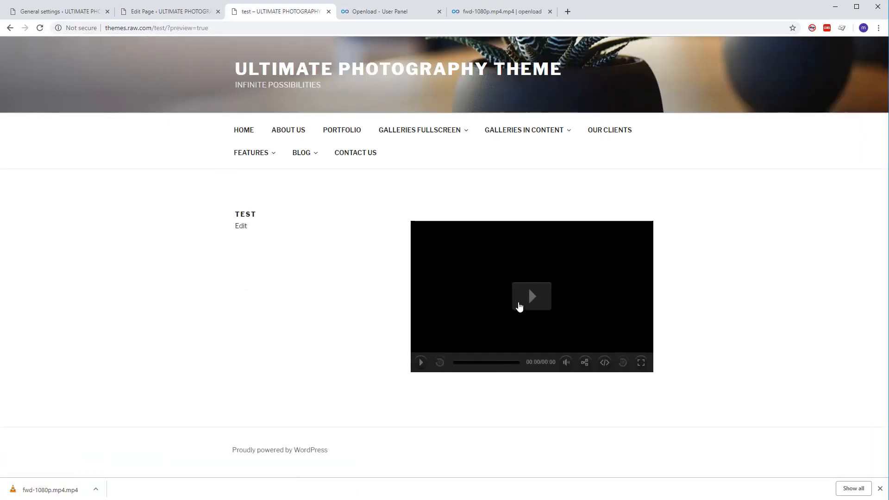
{"action": "left_click", "coordinate": [531, 296]}
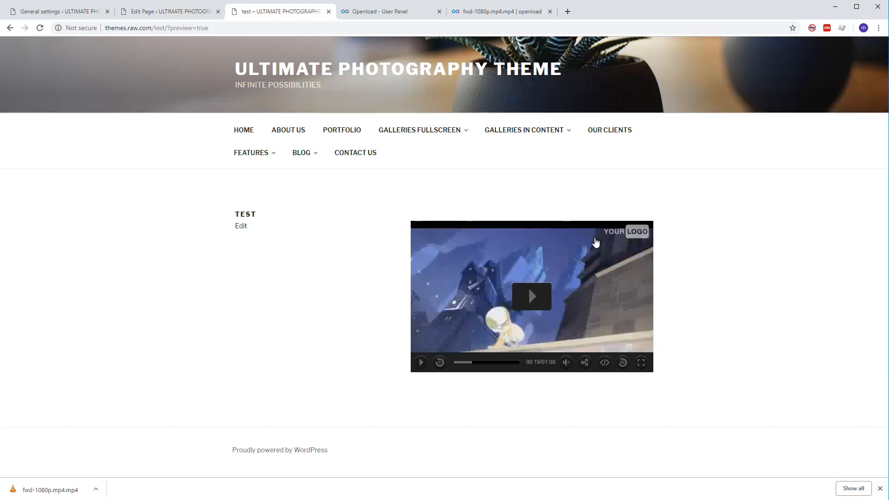
{"action": "mouse_move", "coordinate": [519, 276]}
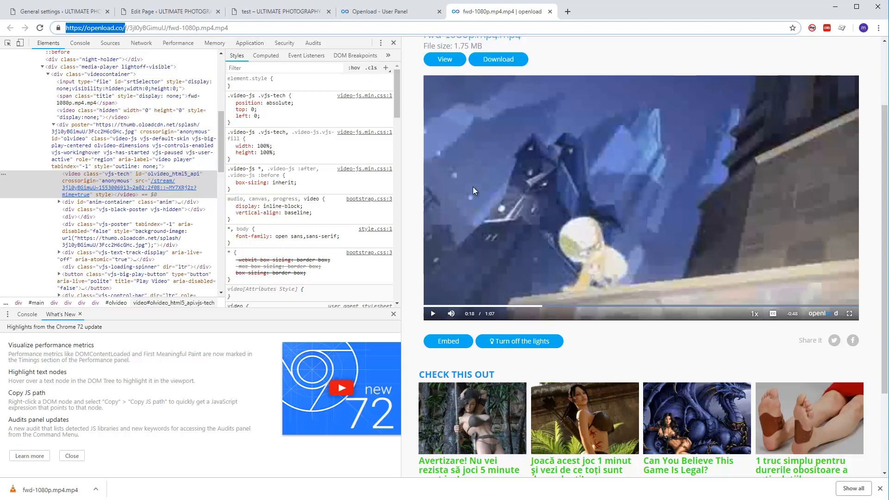
{"action": "left_click", "coordinate": [168, 11]}
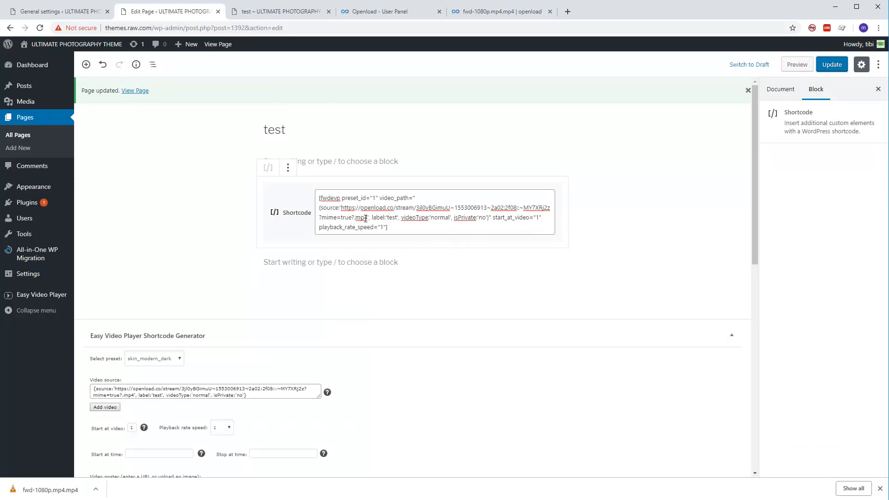
Change the shortcode's stream link from .mp4 to .mp3 and update the test page.
{"action": "left_click", "coordinate": [363, 216]}
{"action": "type", "text": "3"}
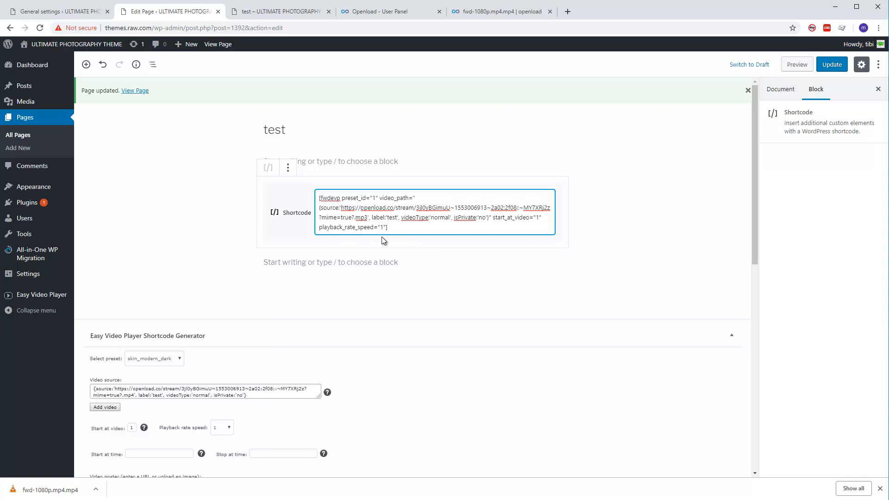
{"action": "double_click", "coordinate": [504, 207]}
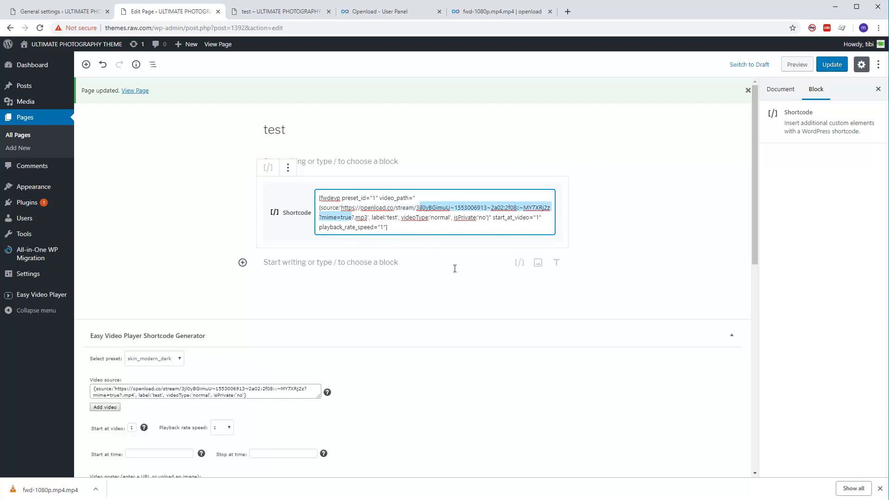
{"action": "left_click", "coordinate": [374, 286]}
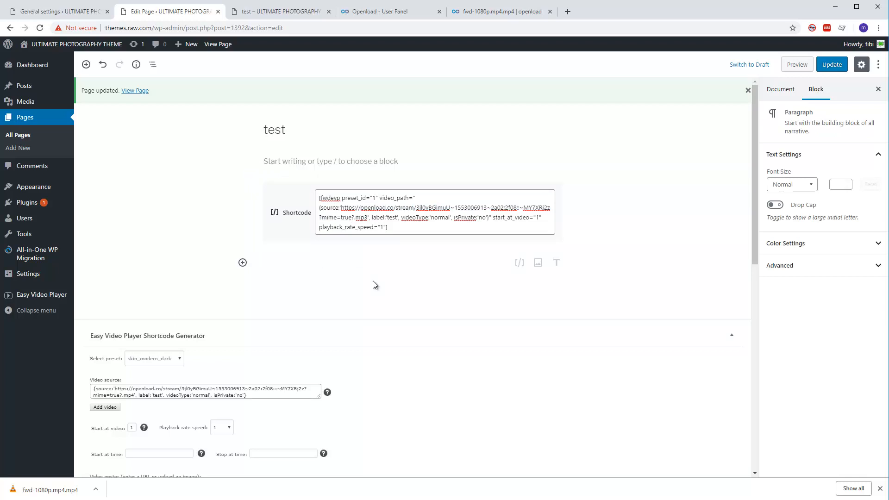
{"action": "mouse_move", "coordinate": [433, 276]}
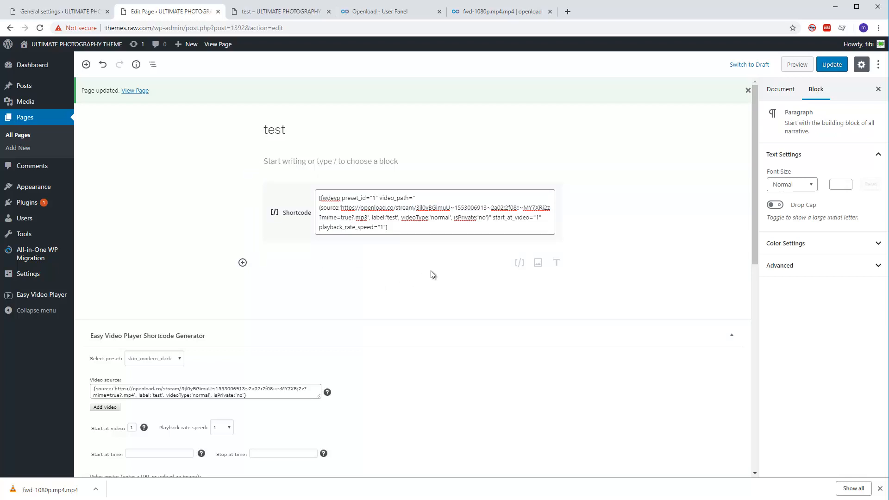
{"action": "left_click", "coordinate": [780, 89]}
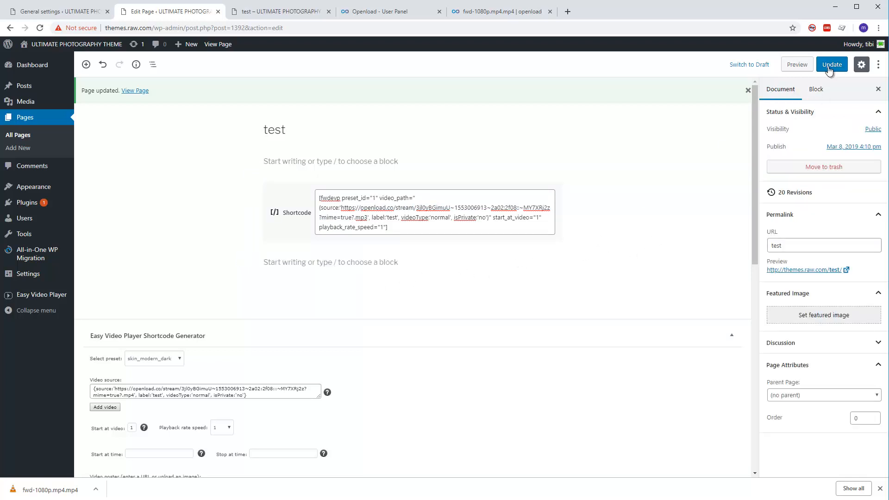